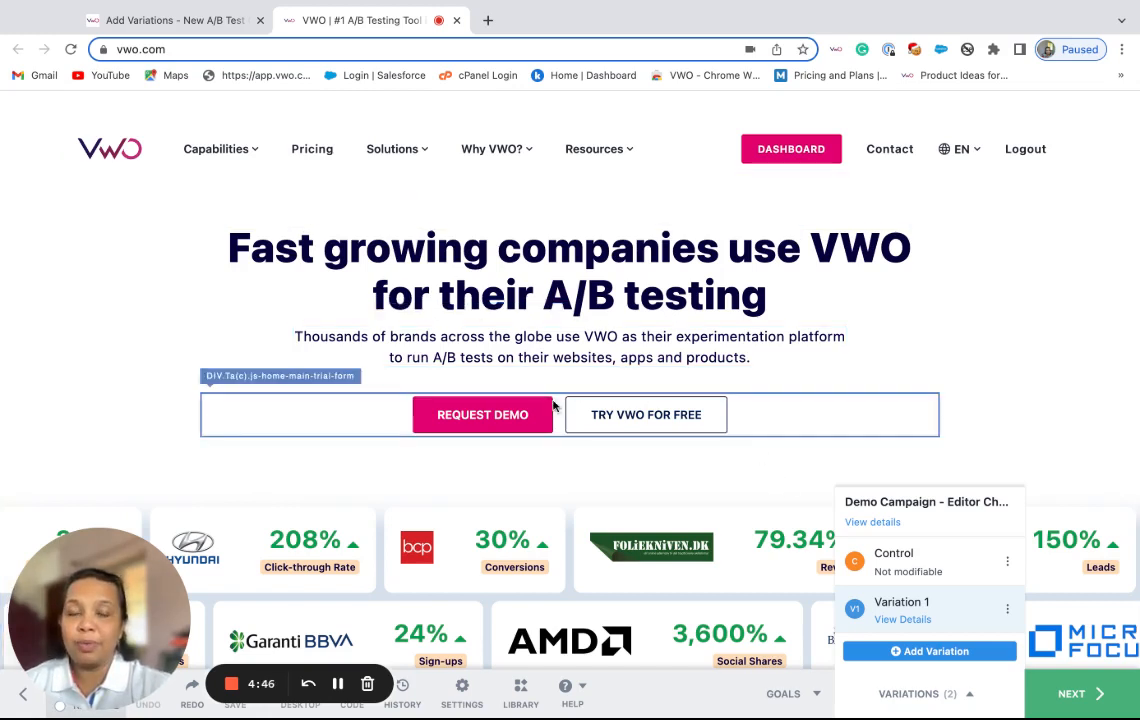
pyautogui.moveTo(552, 408)
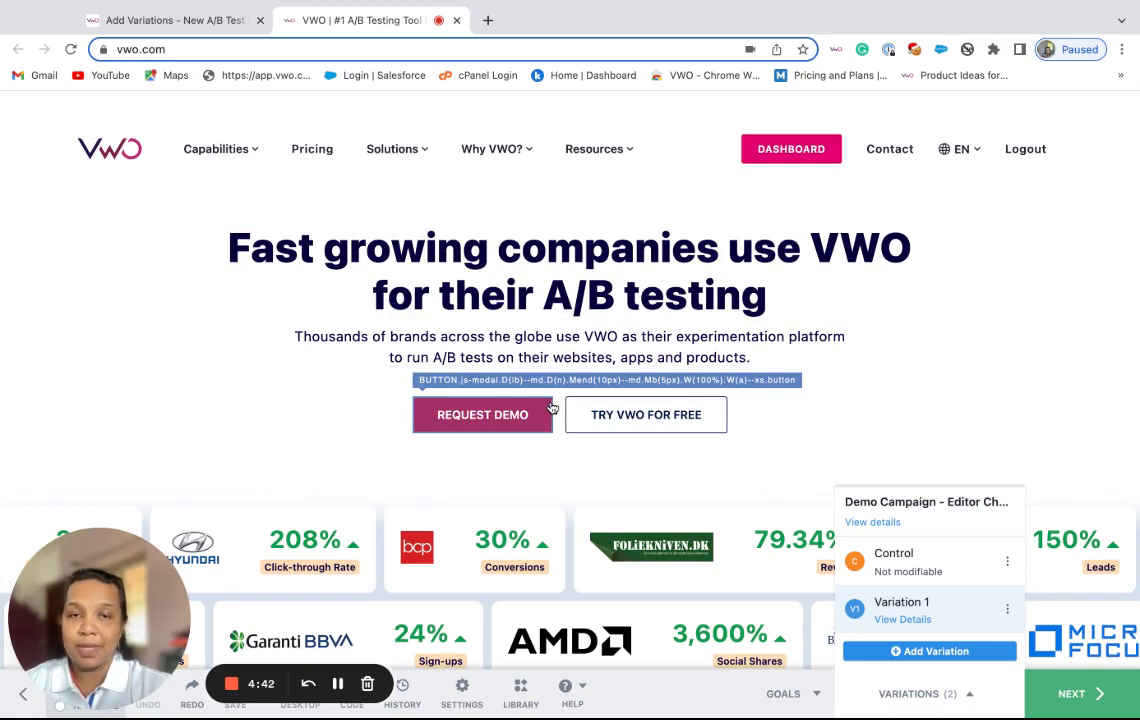
pyautogui.moveTo(544, 426)
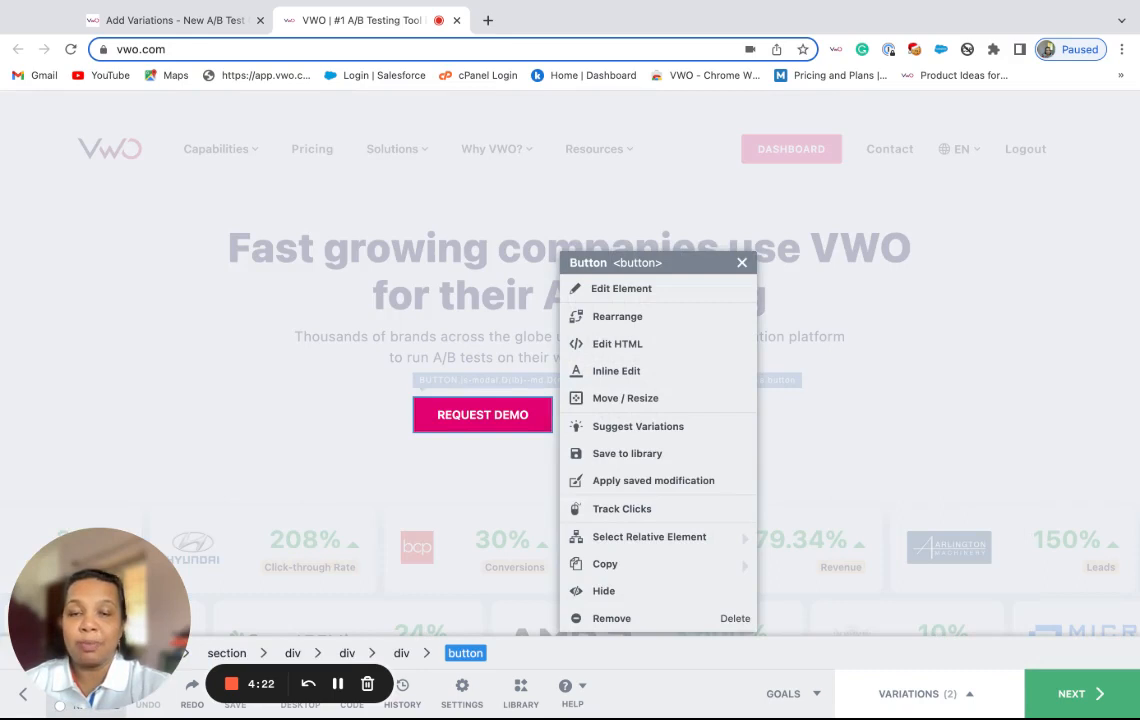
pyautogui.moveTo(616, 316)
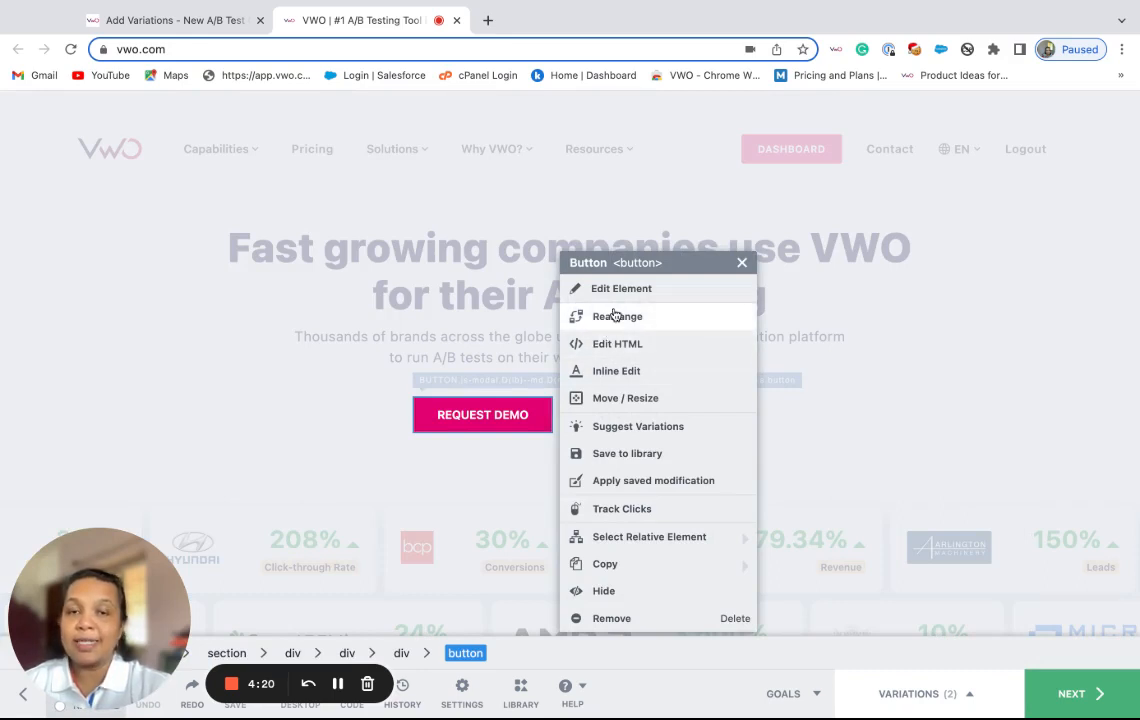
# Step: Choose Edit Element on the REQUEST DEMO button to show its edit panel
pyautogui.click(620, 288)
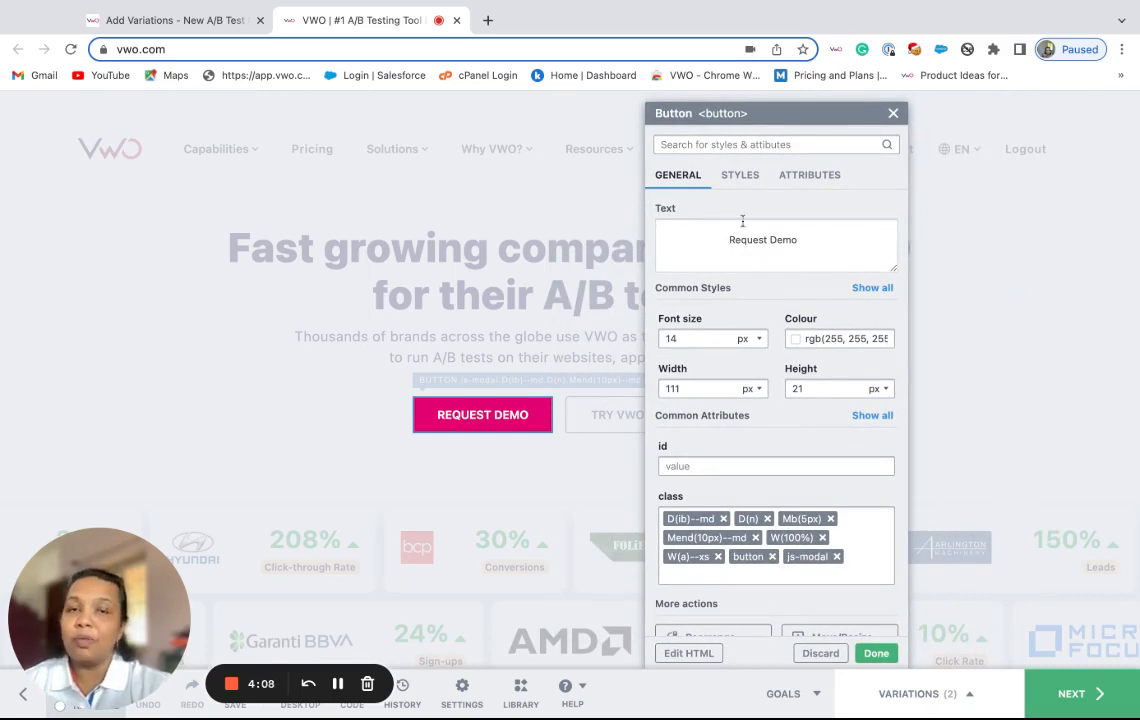
pyautogui.moveTo(688, 190)
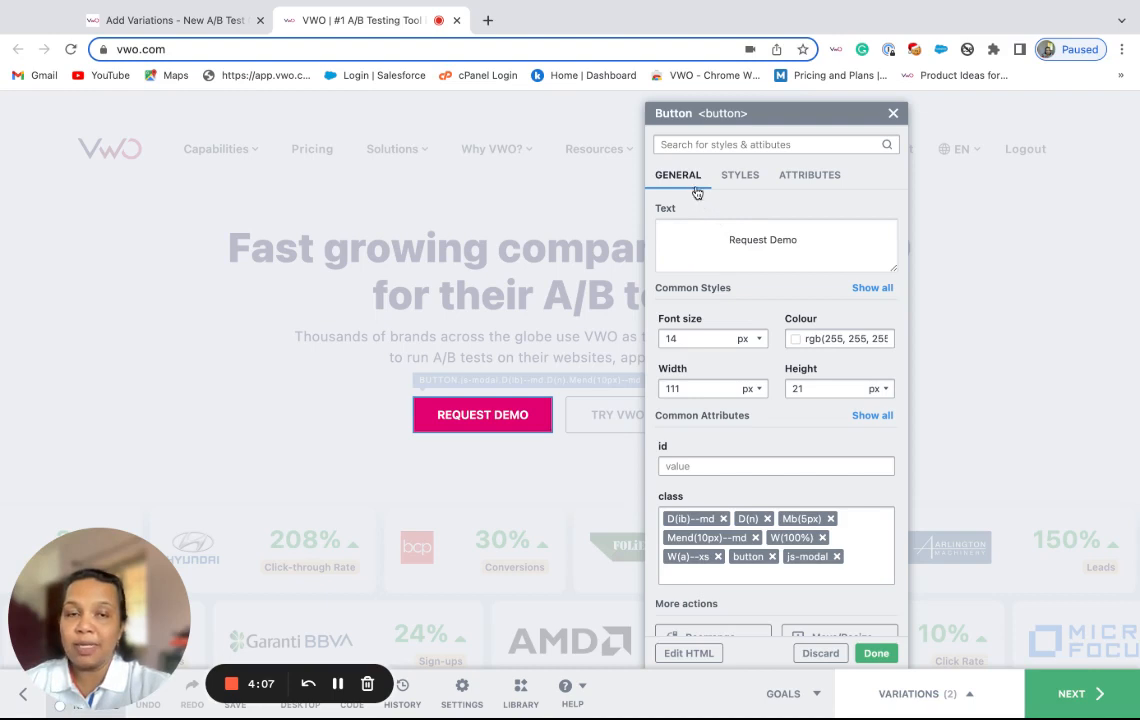
pyautogui.moveTo(718, 190)
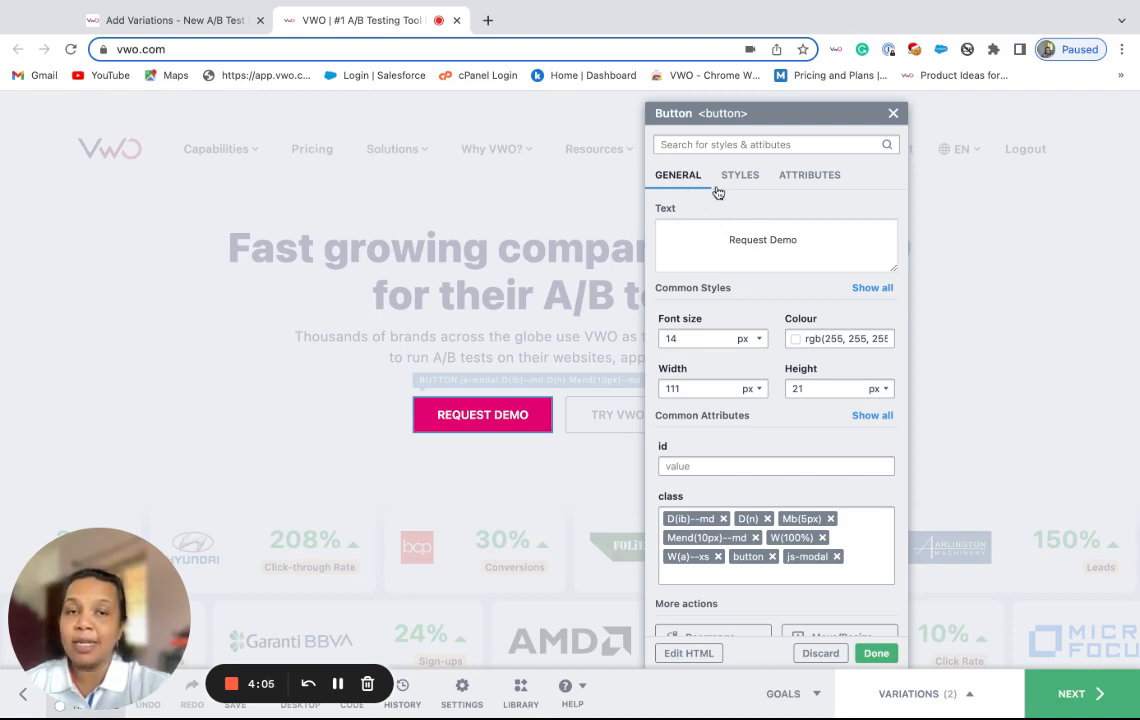
pyautogui.moveTo(778, 192)
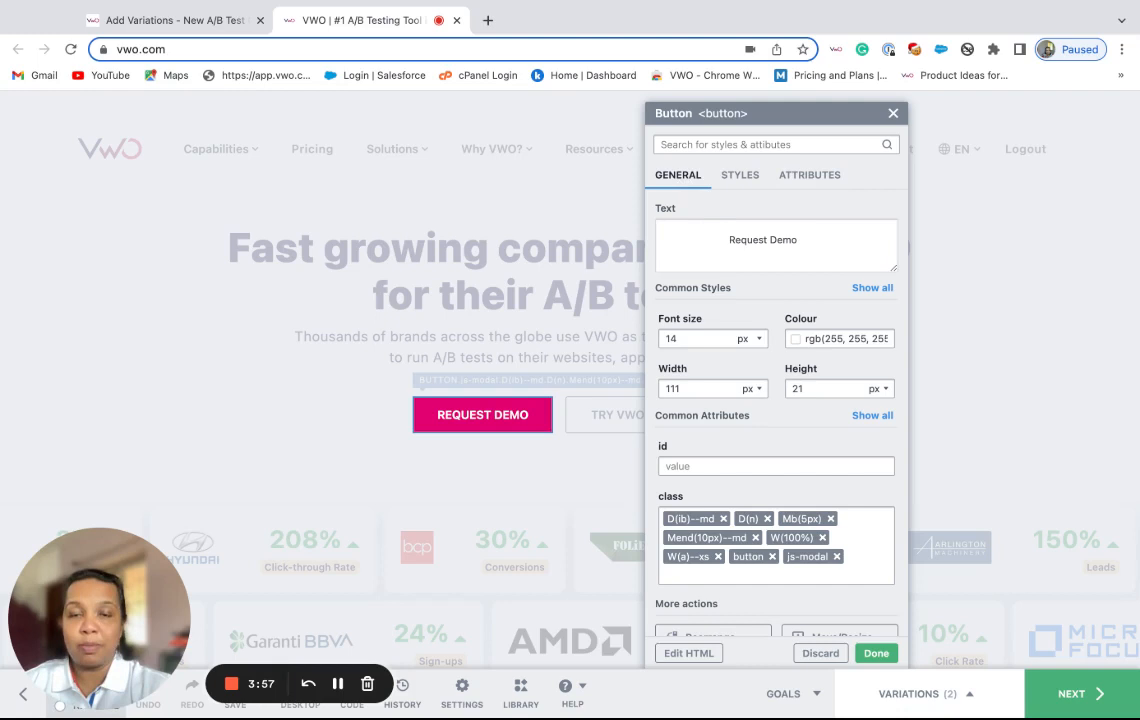
pyautogui.moveTo(548, 416)
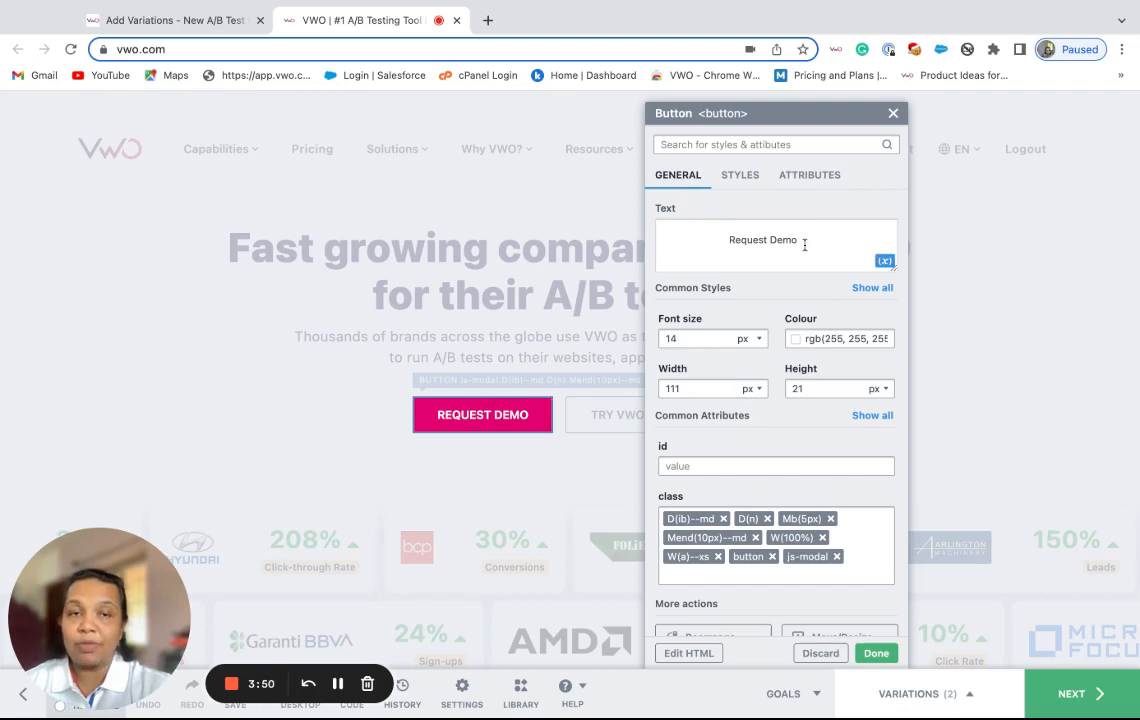
# Step: Append ' now' to the button text so it reads 'Request Demo now'
pyautogui.write('n')
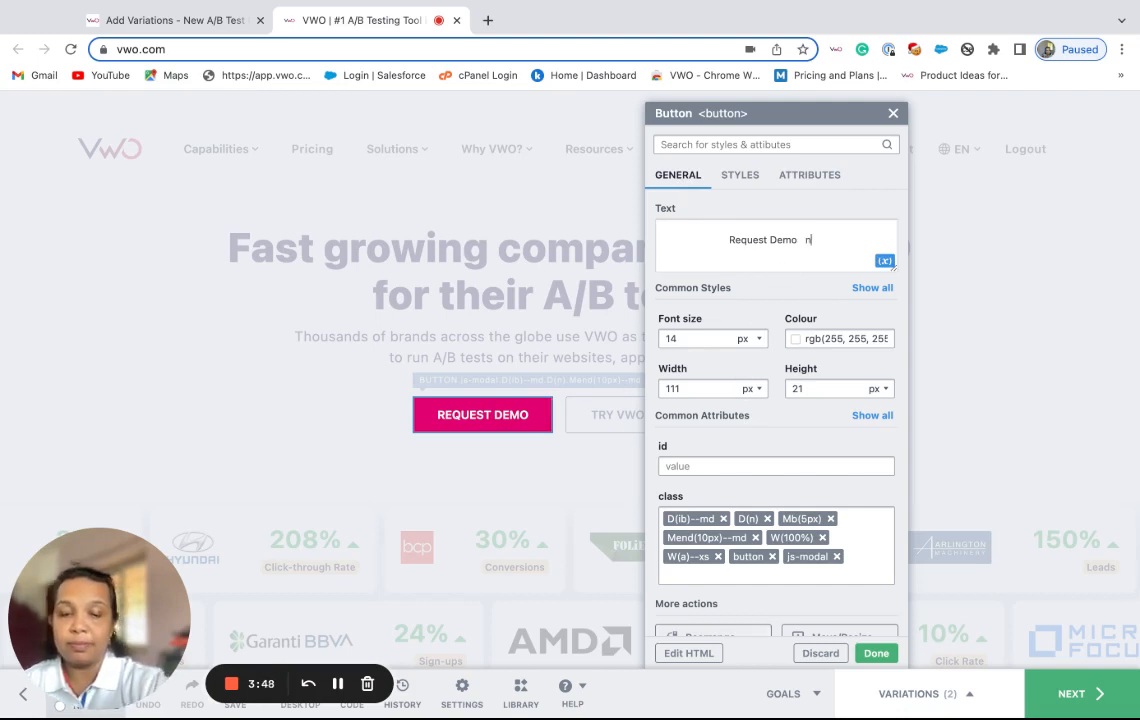
pyautogui.write('ow')
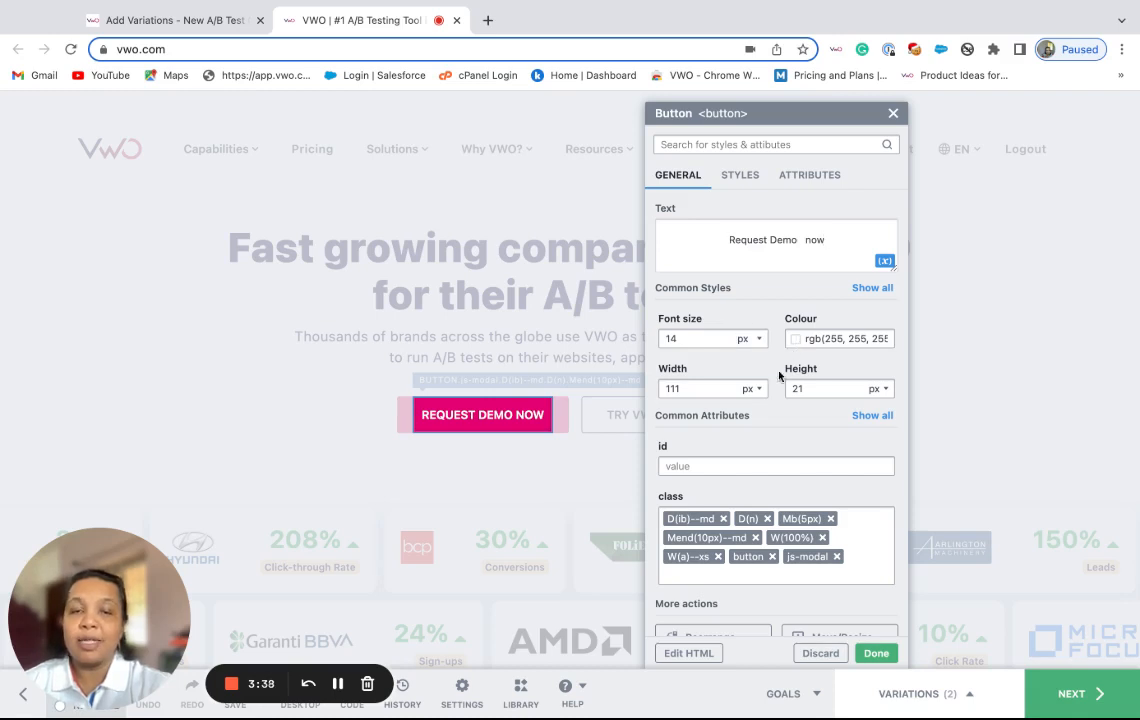
pyautogui.moveTo(778, 448)
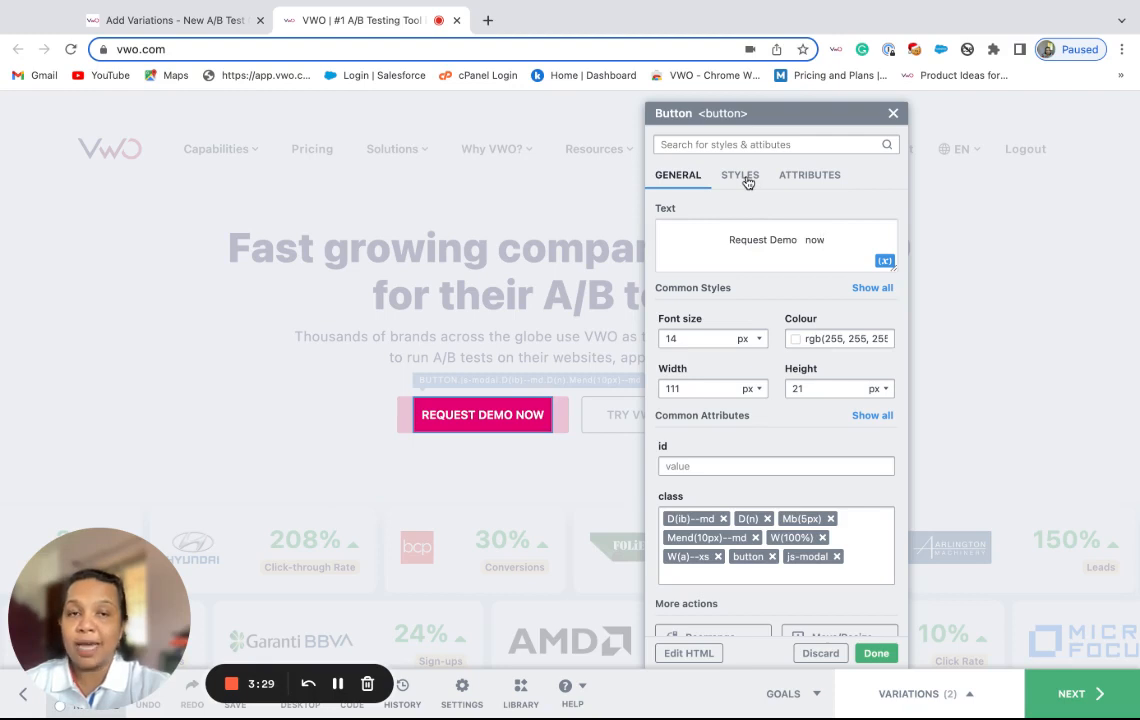
# Step: Show the button's Styles properties with the Text section collapsed
pyautogui.click(740, 176)
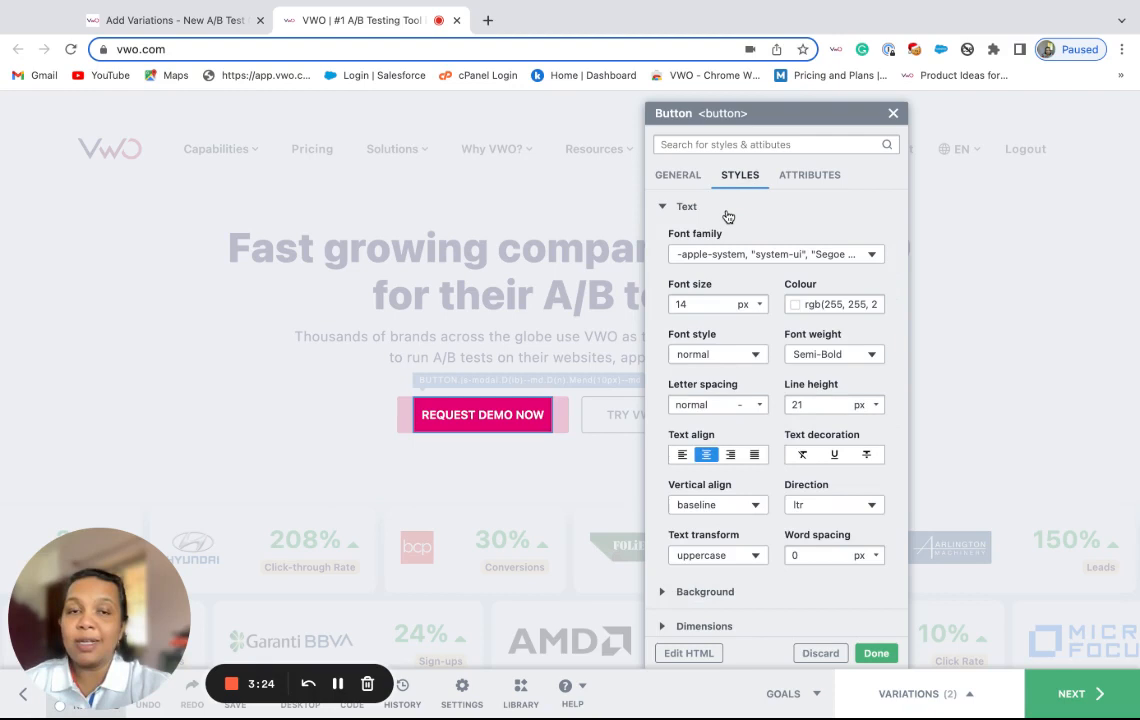
pyautogui.moveTo(716, 212)
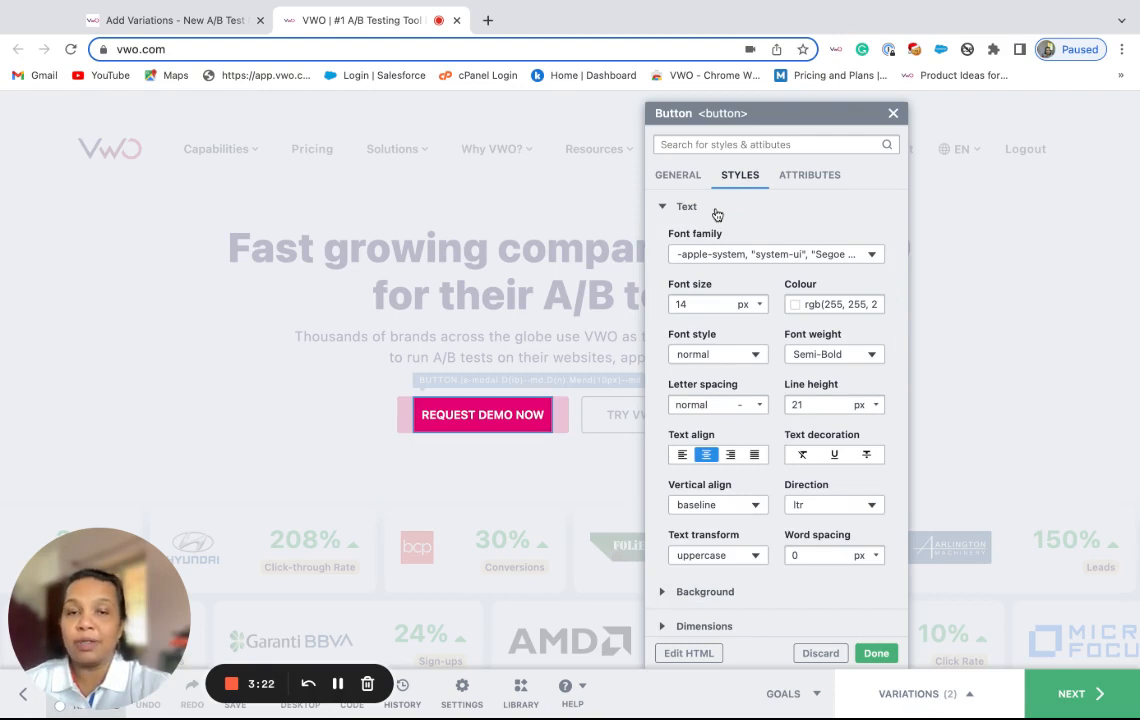
pyautogui.click(686, 206)
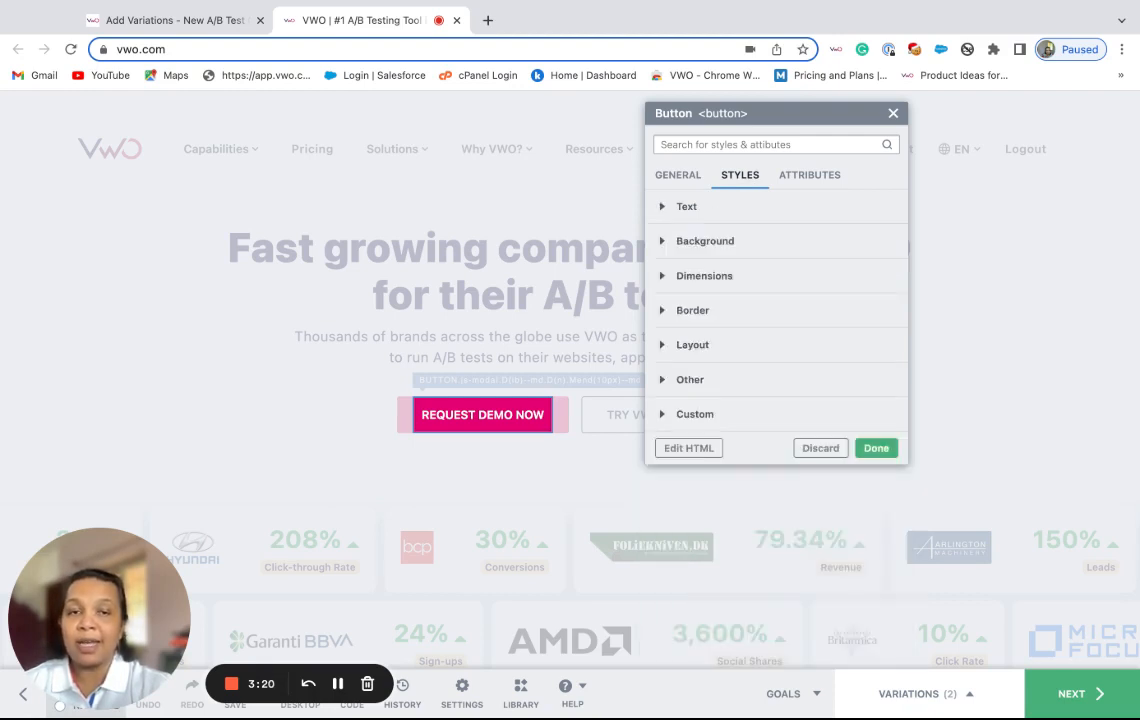
pyautogui.moveTo(786, 420)
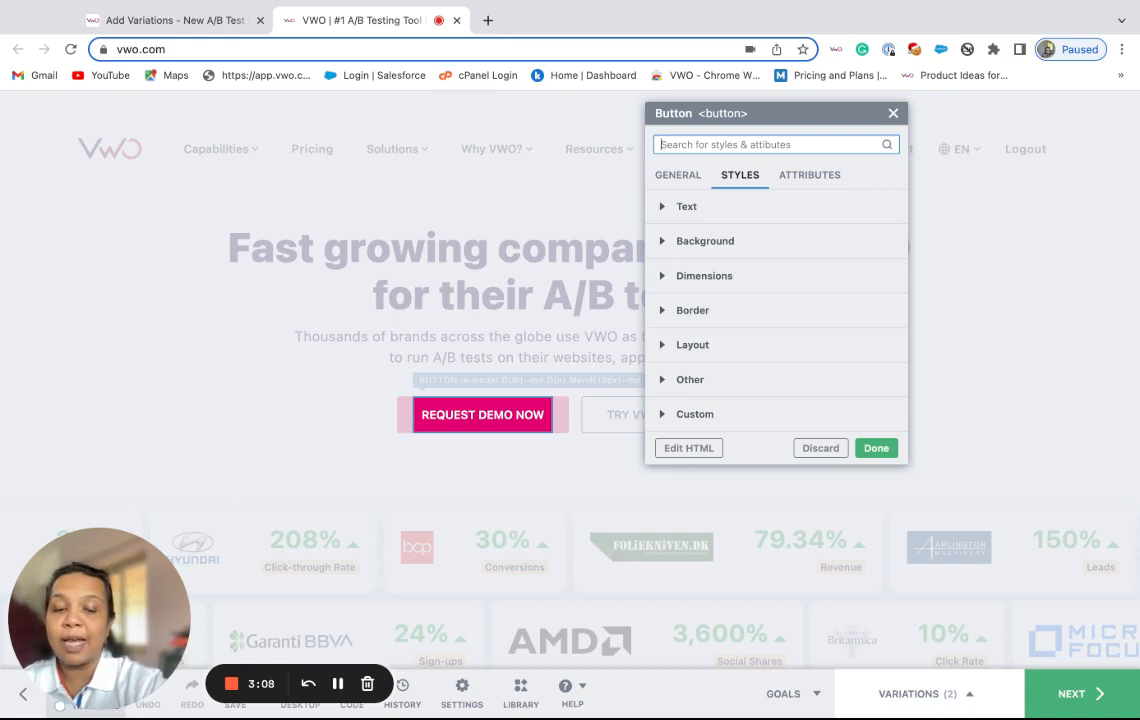
# Step: Search 'co' and set the button's Background colour to purple #71007F
pyautogui.write('co')
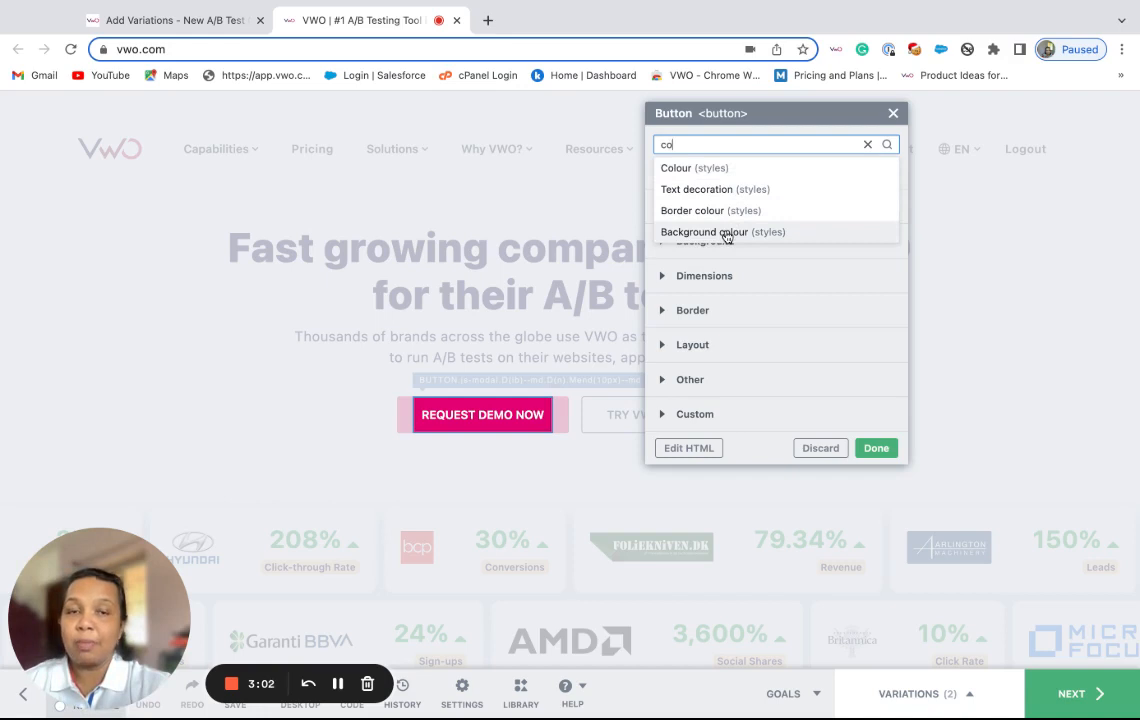
pyautogui.click(706, 232)
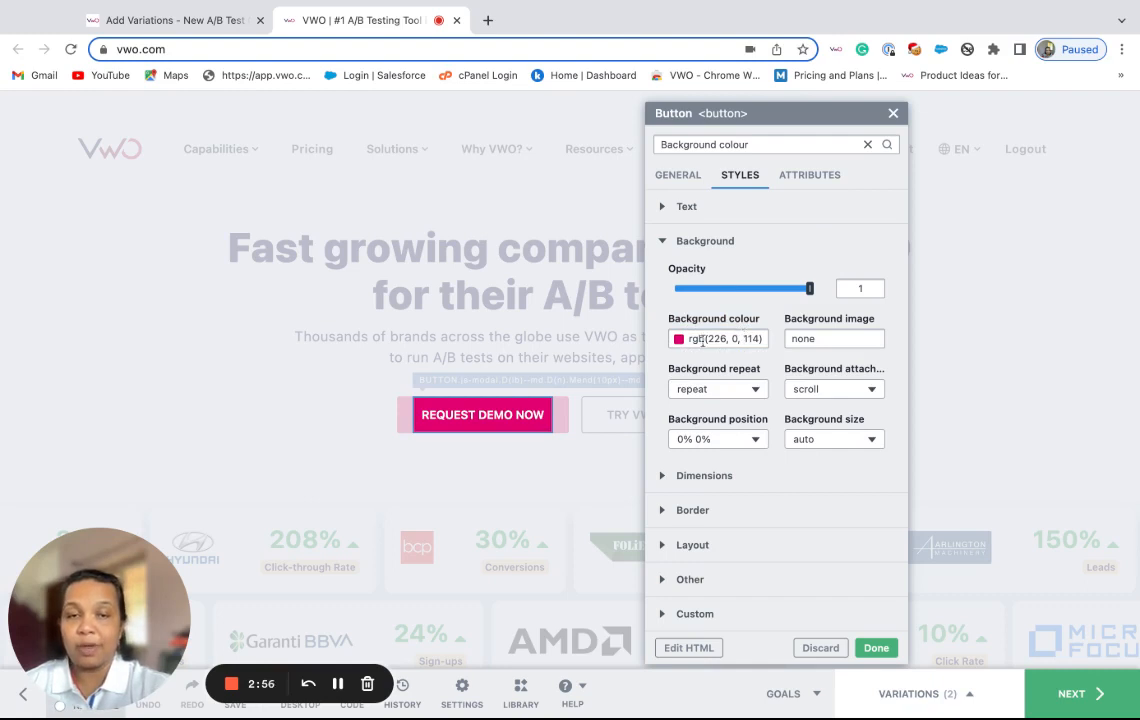
pyautogui.click(680, 338)
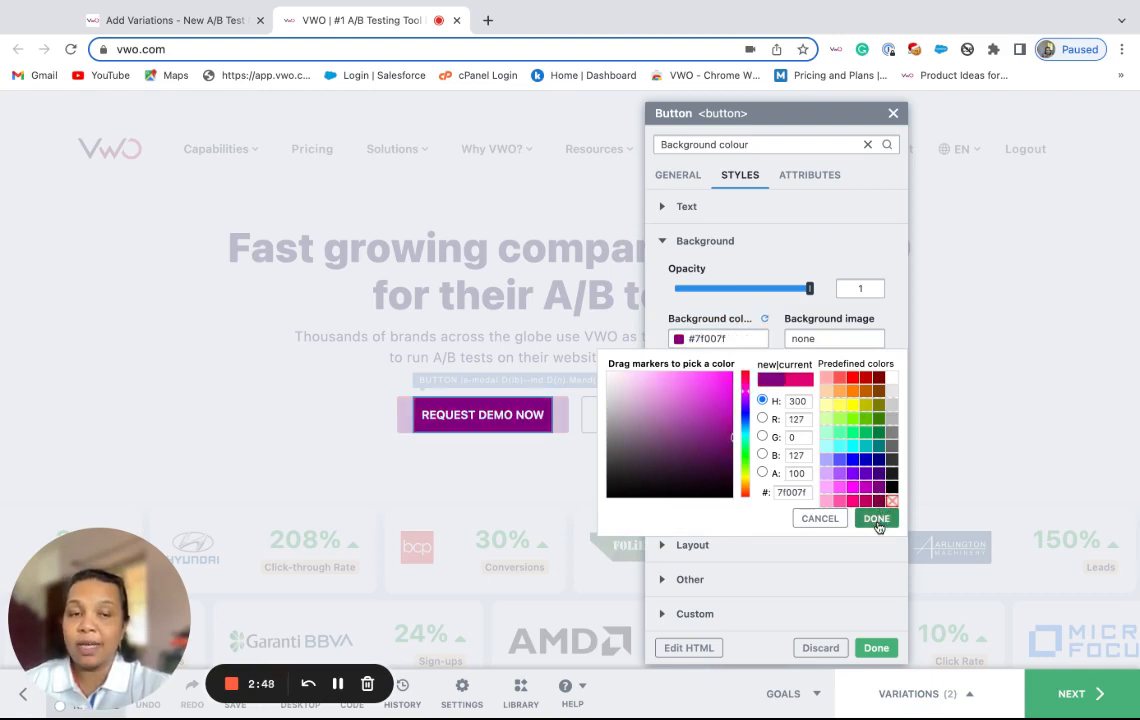
pyautogui.click(876, 518)
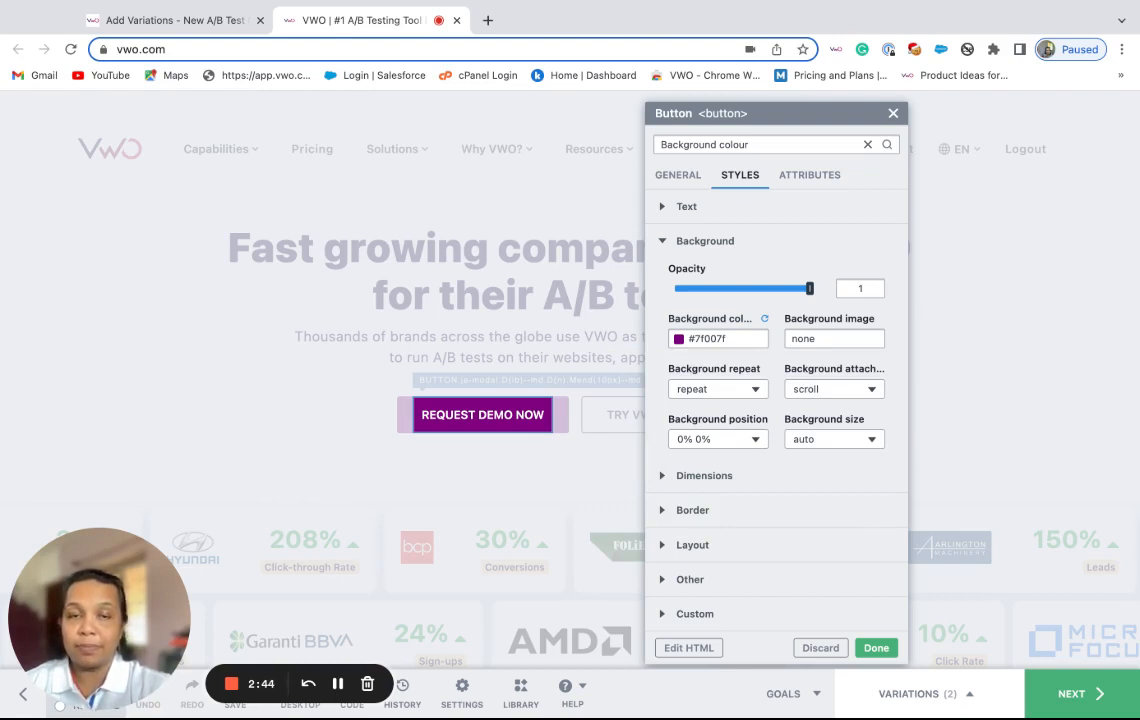
pyautogui.moveTo(706, 252)
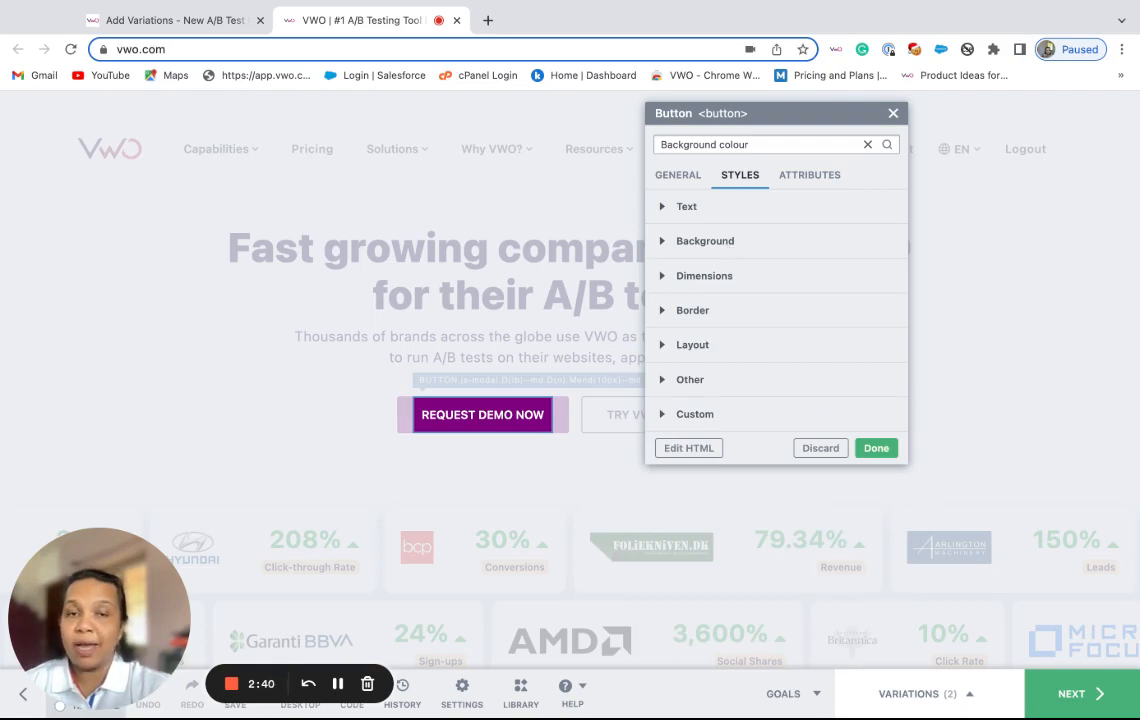
pyautogui.moveTo(704, 420)
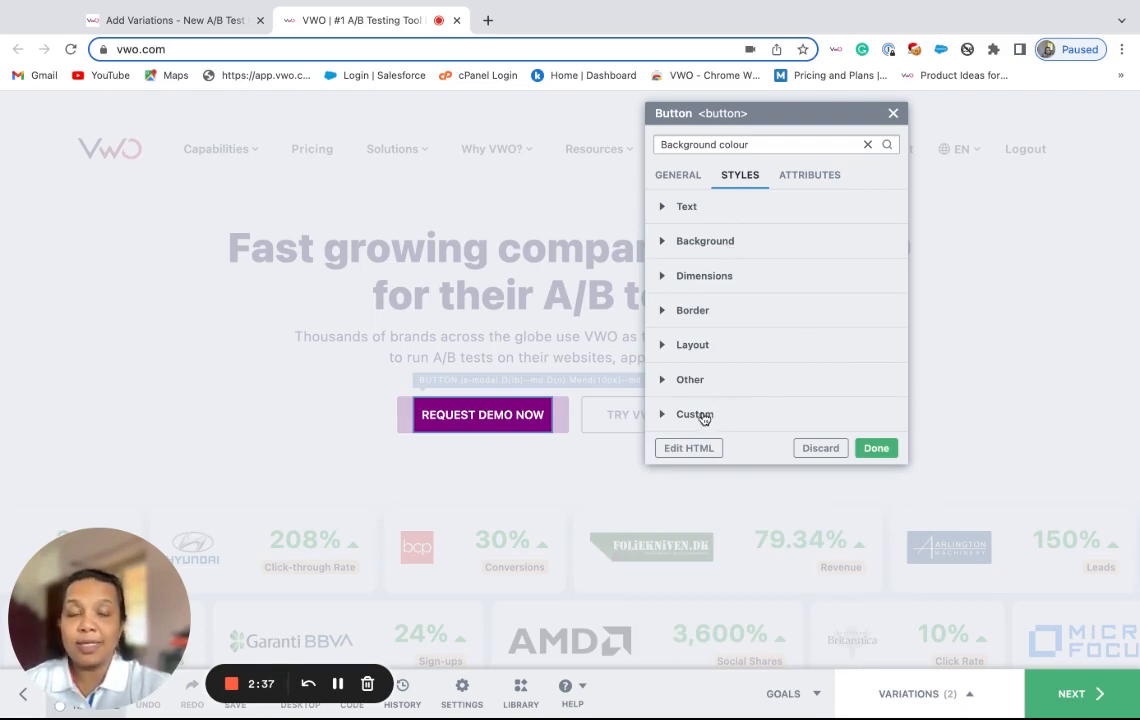
# Step: Expand the Custom section and add a blank custom style property row
pyautogui.click(696, 414)
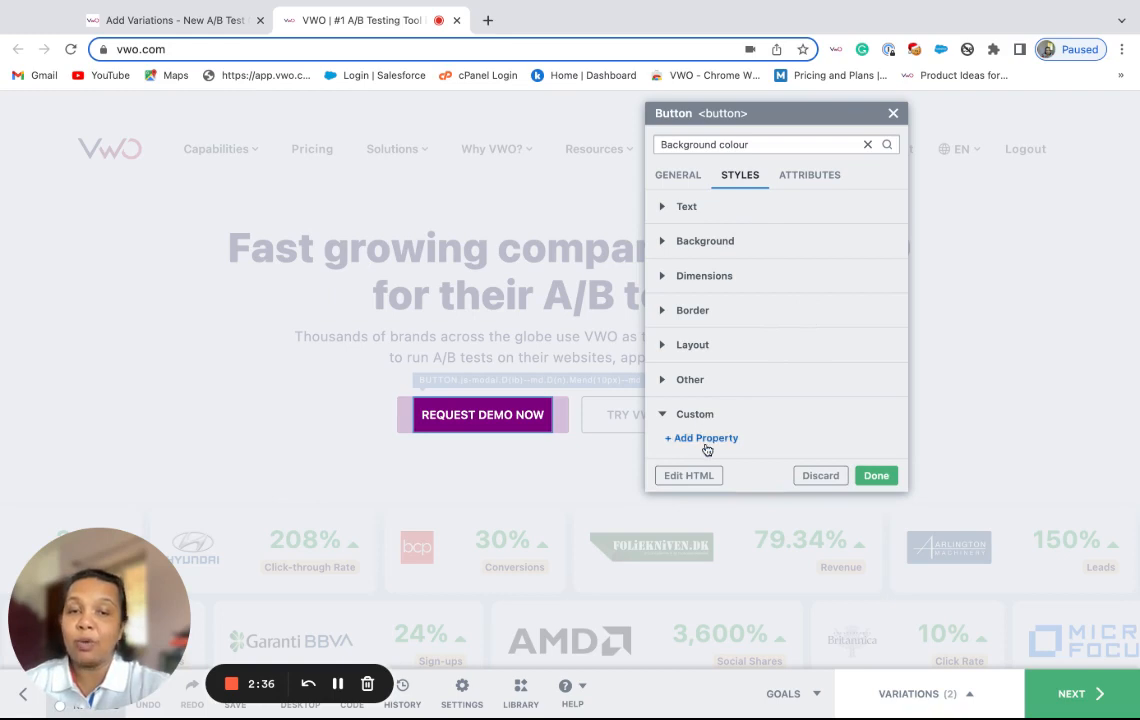
pyautogui.click(700, 438)
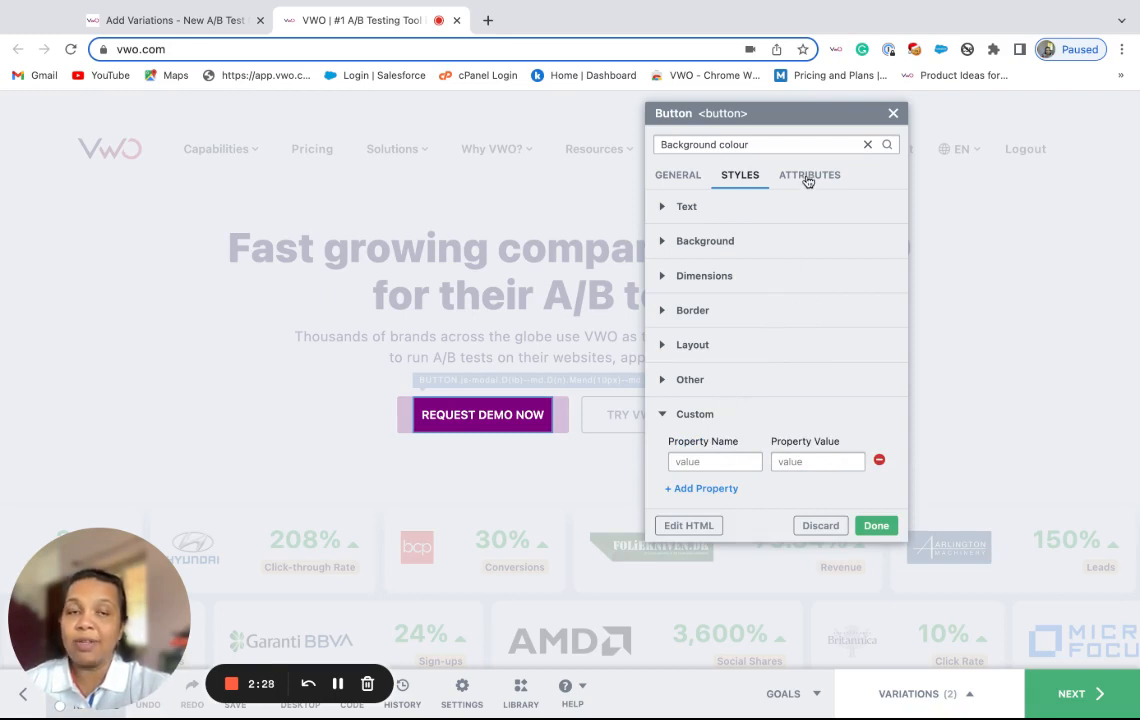
# Step: Review the Attributes tab and confirm Done to apply the button edits
pyautogui.click(808, 174)
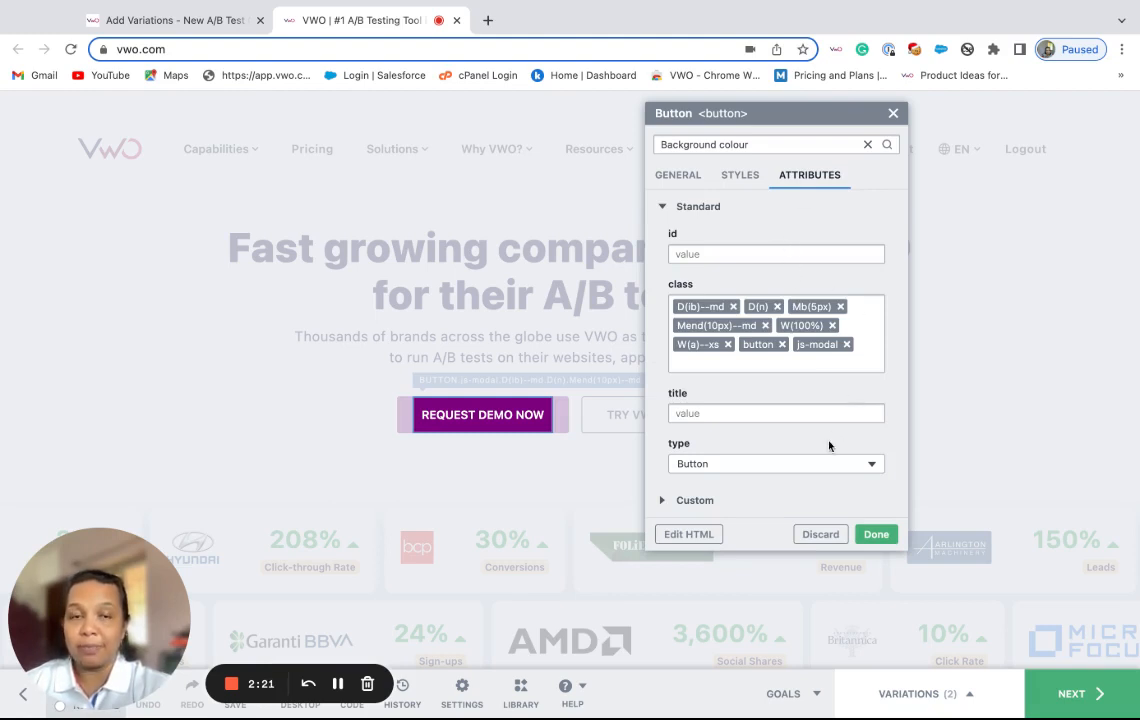
pyautogui.moveTo(814, 232)
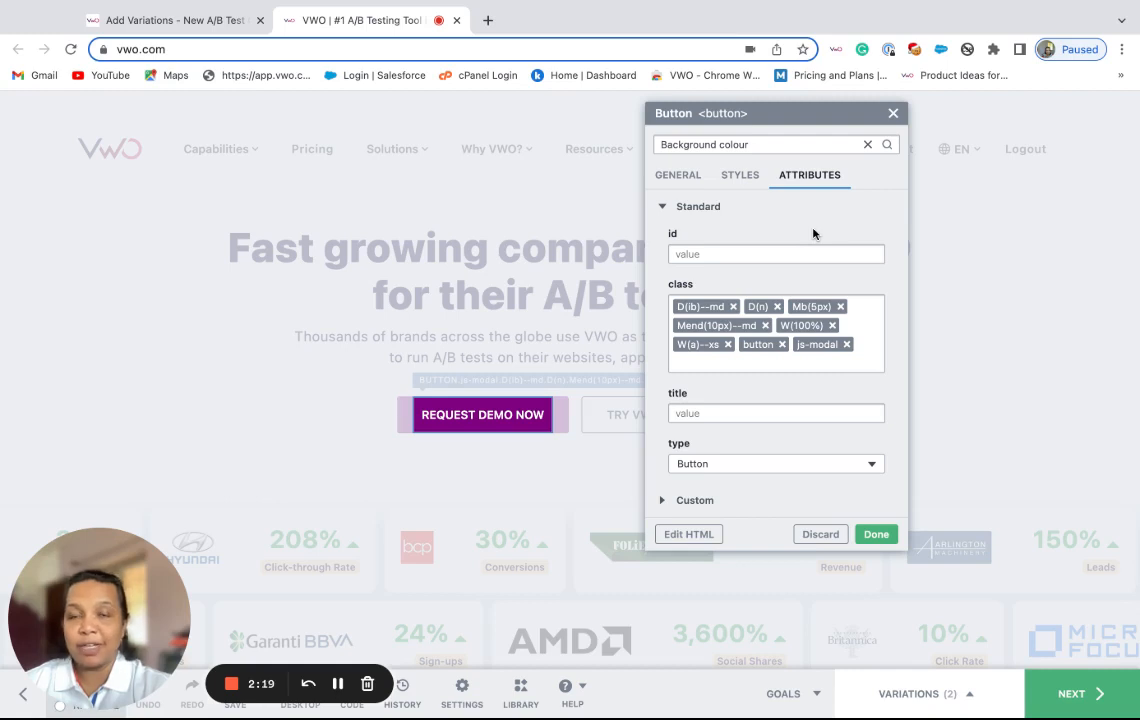
pyautogui.moveTo(770, 404)
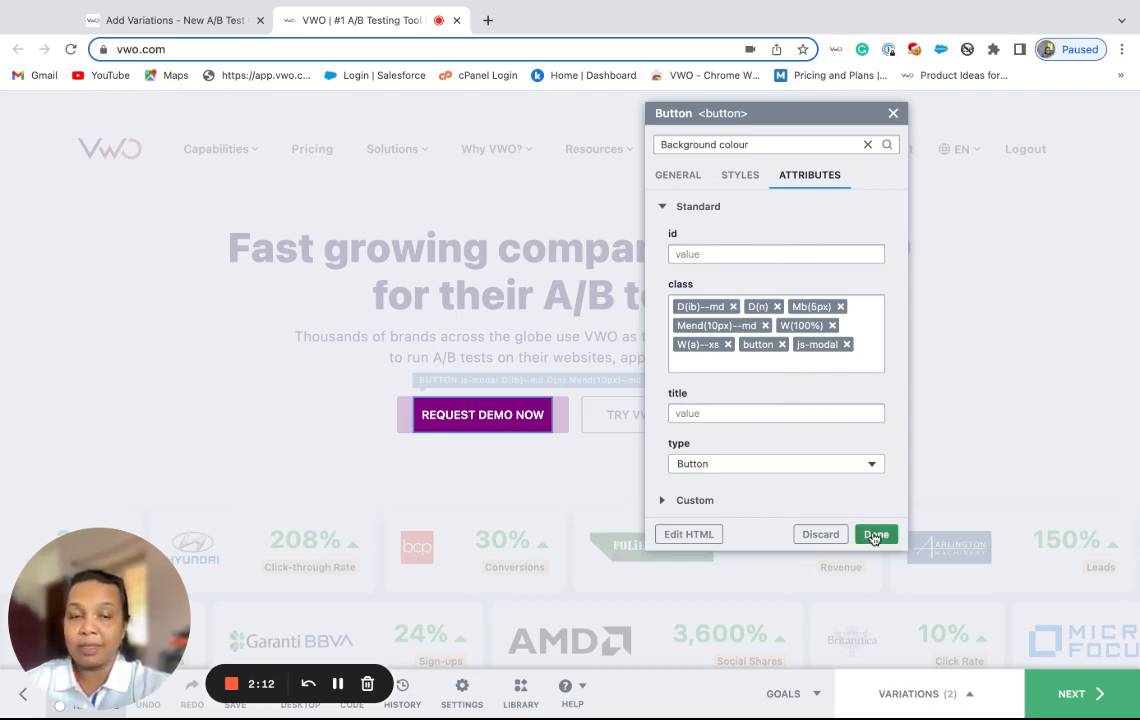
pyautogui.click(876, 534)
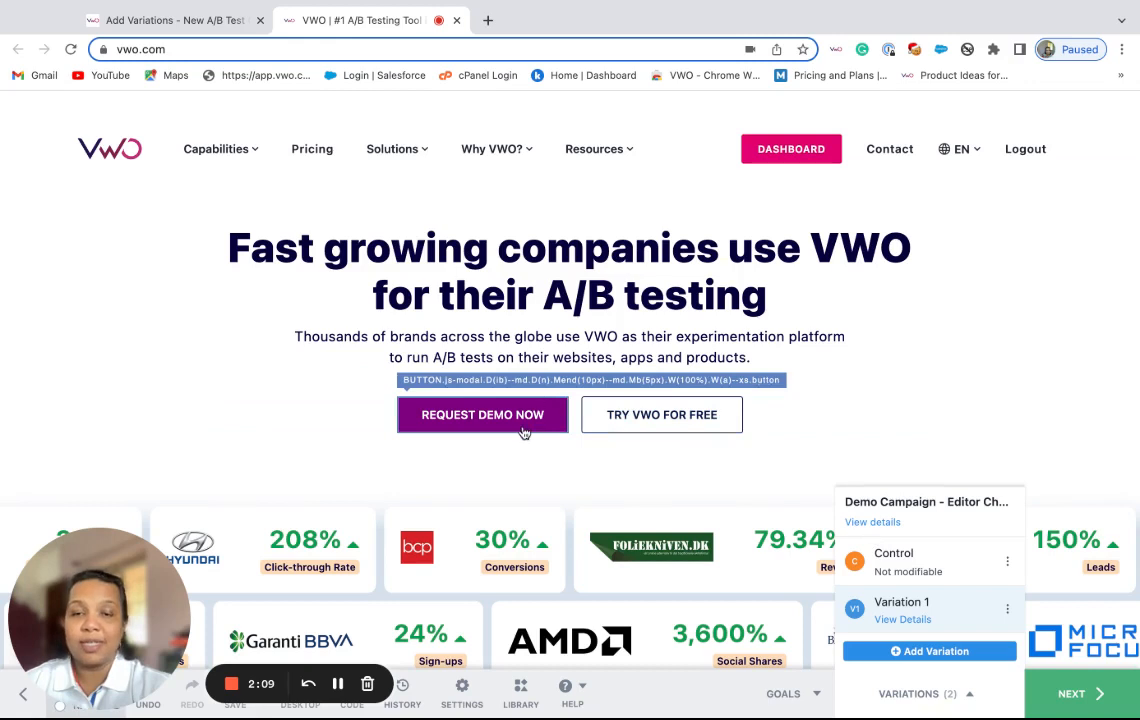